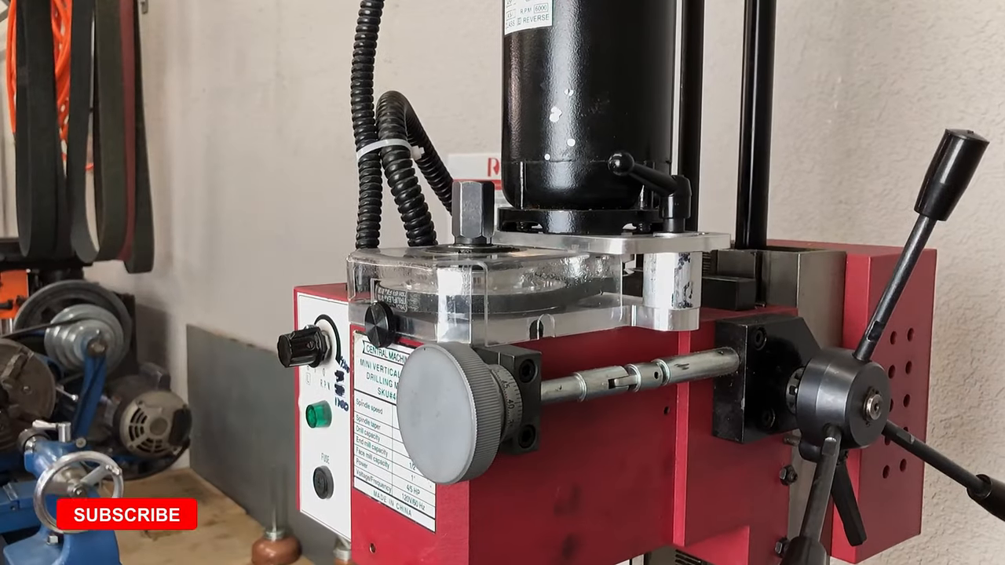
pyautogui.click(123, 514)
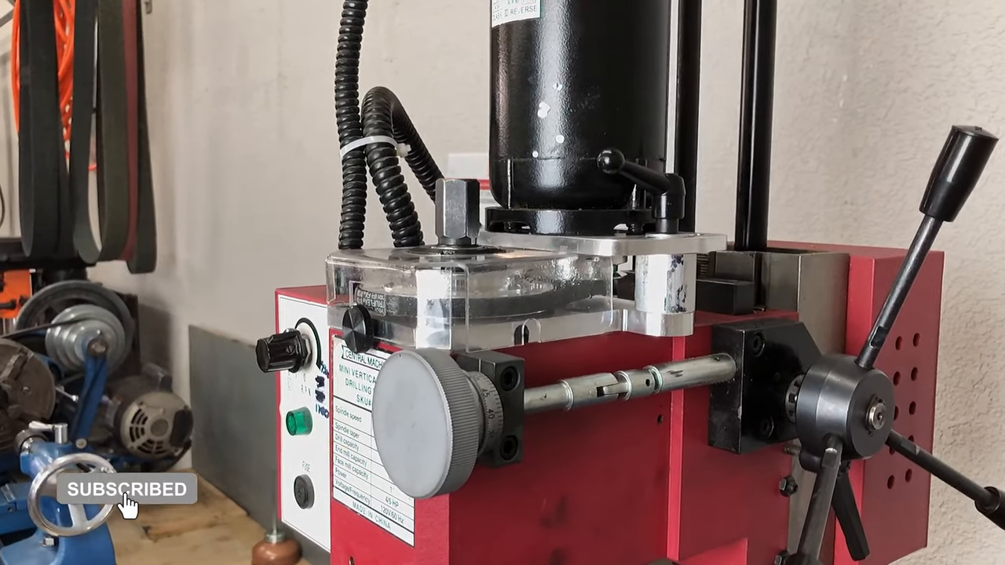